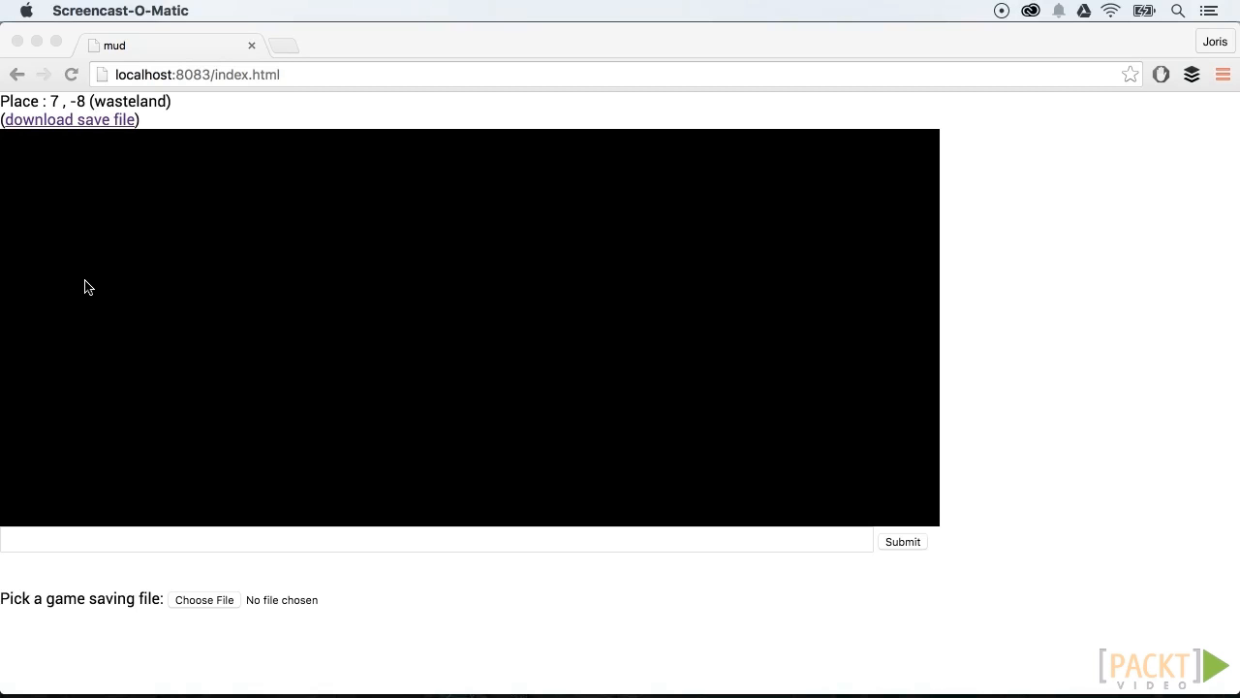
Send a 'left' move to the game from the command box
left_click(12, 543)
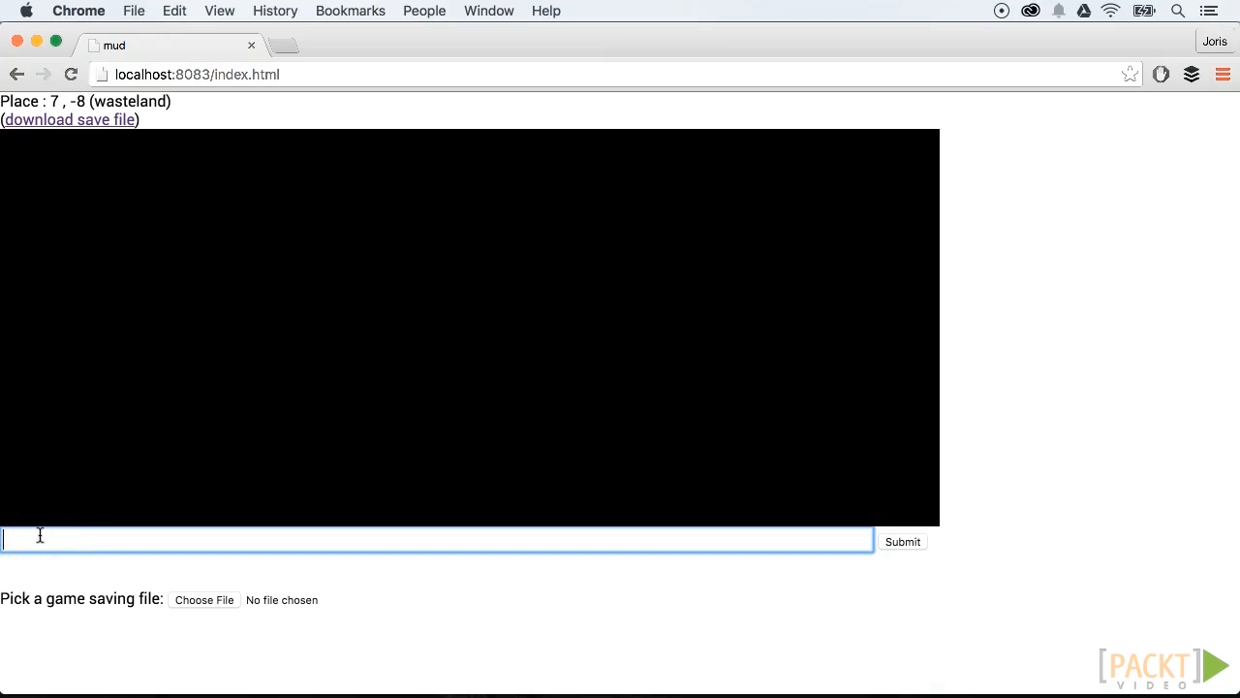
type("left")
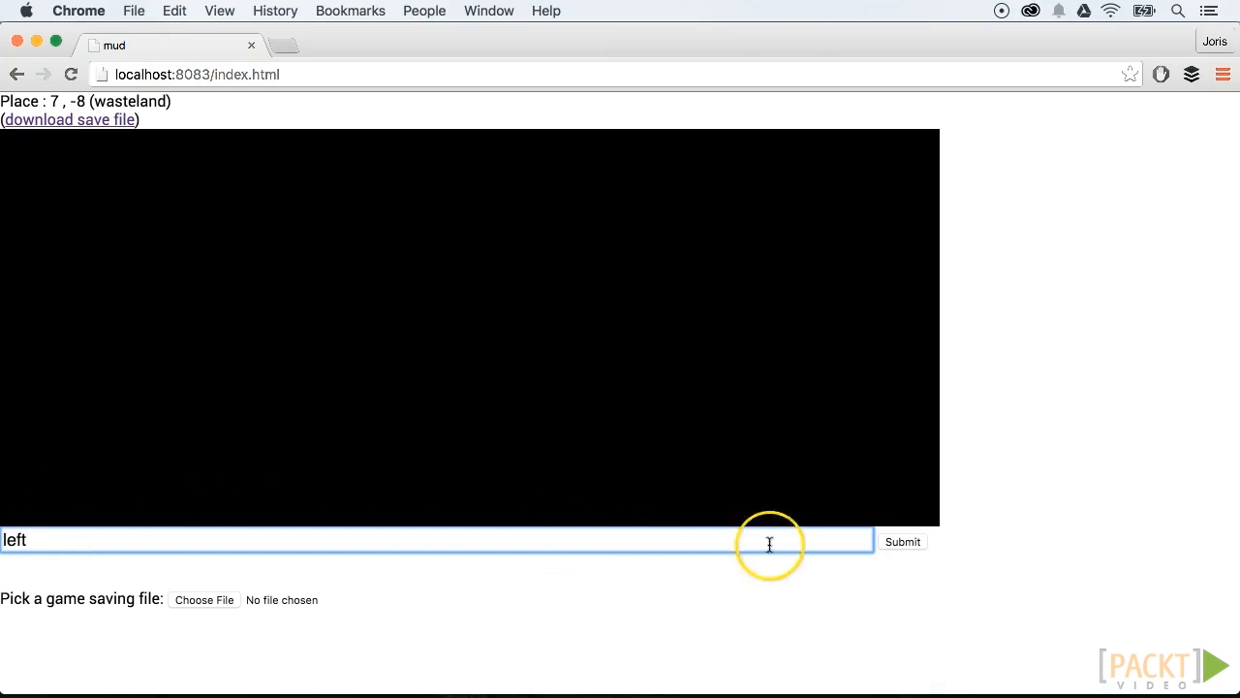
left_click(903, 541)
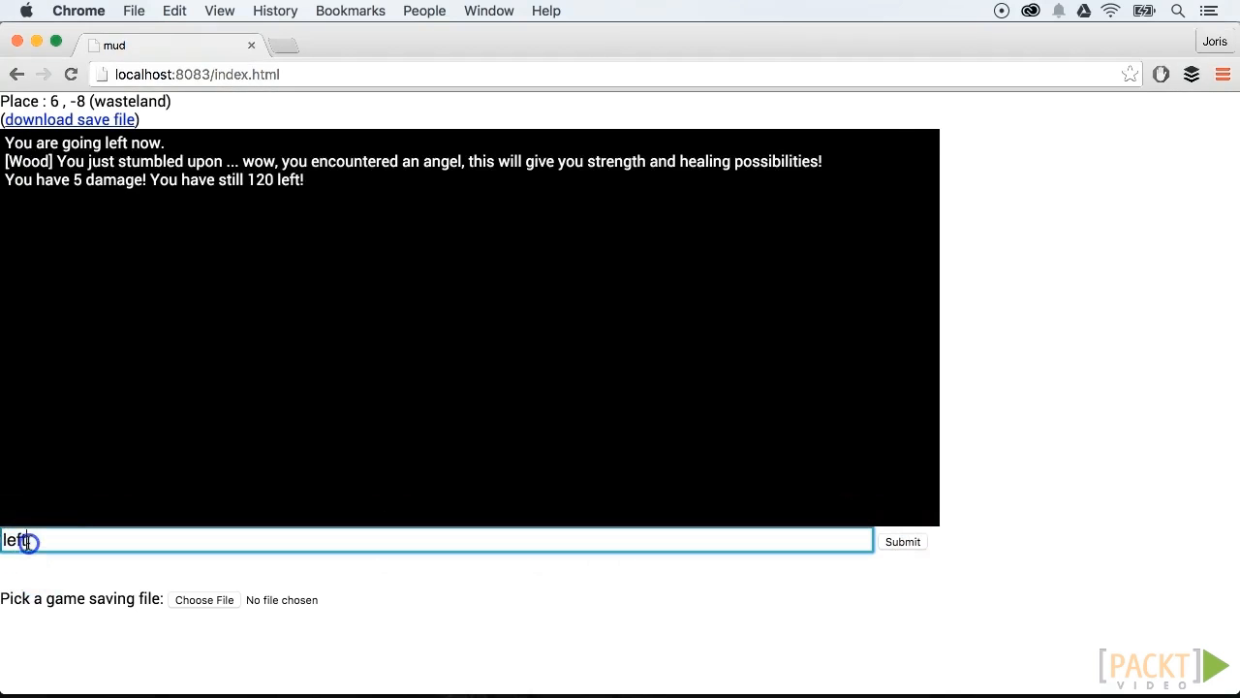
Send an 'up' move so the encounter and damage messages appear
type("up")
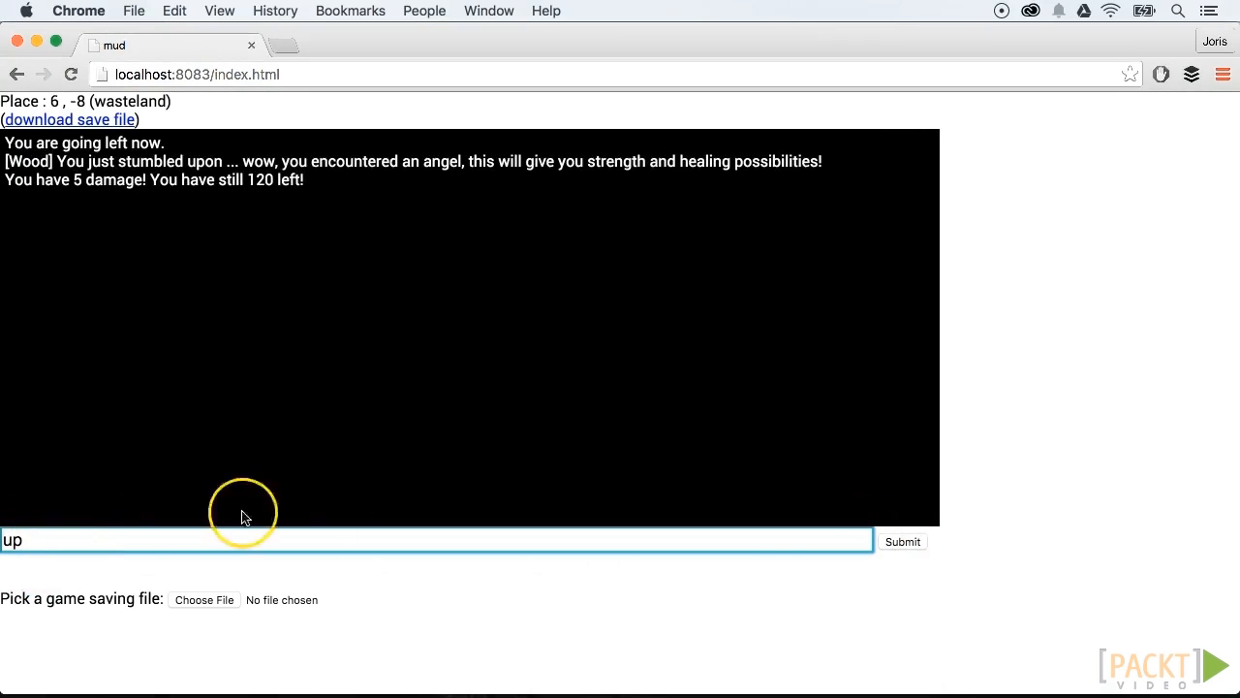
left_click(903, 541)
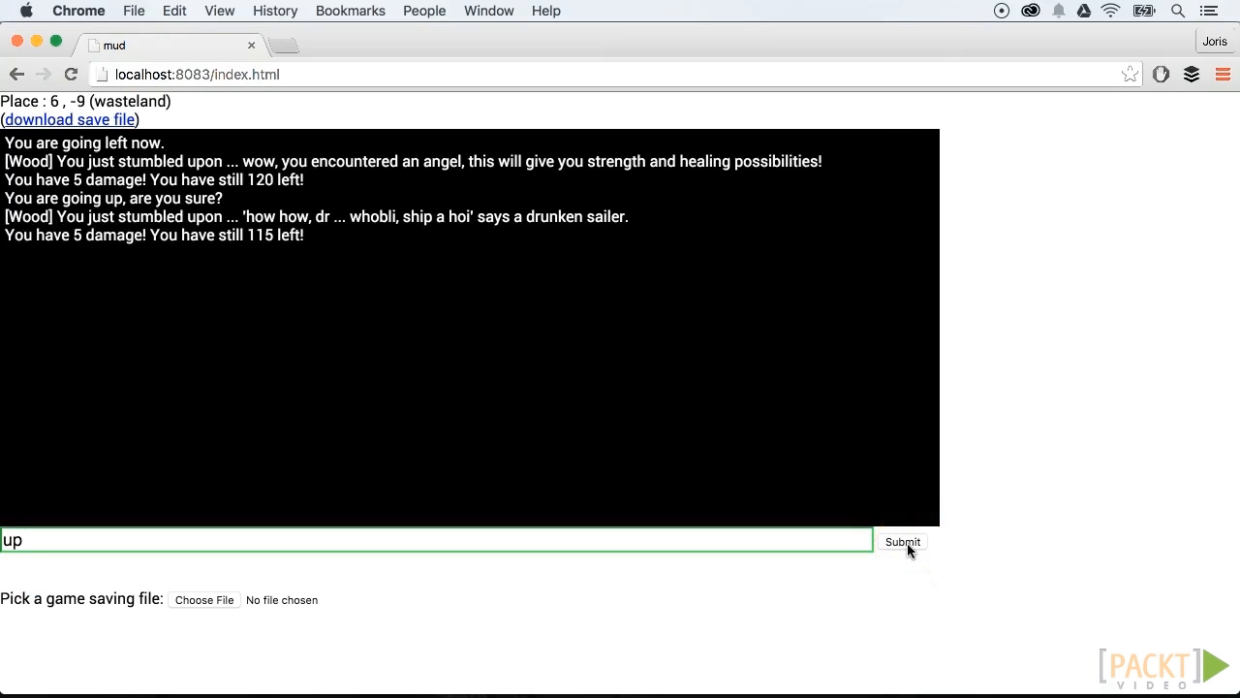
left_click(903, 543)
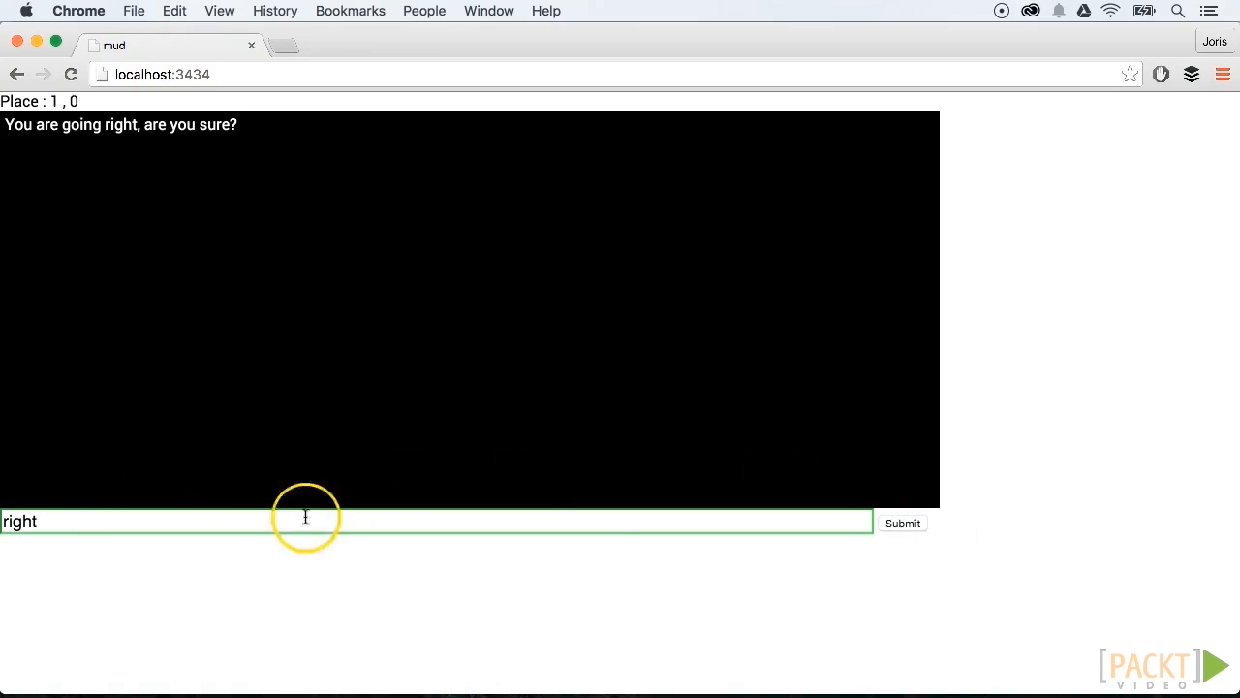
Enter a 'down' move in the localhost:3434 game's command box
left_click(903, 523)
type("up")
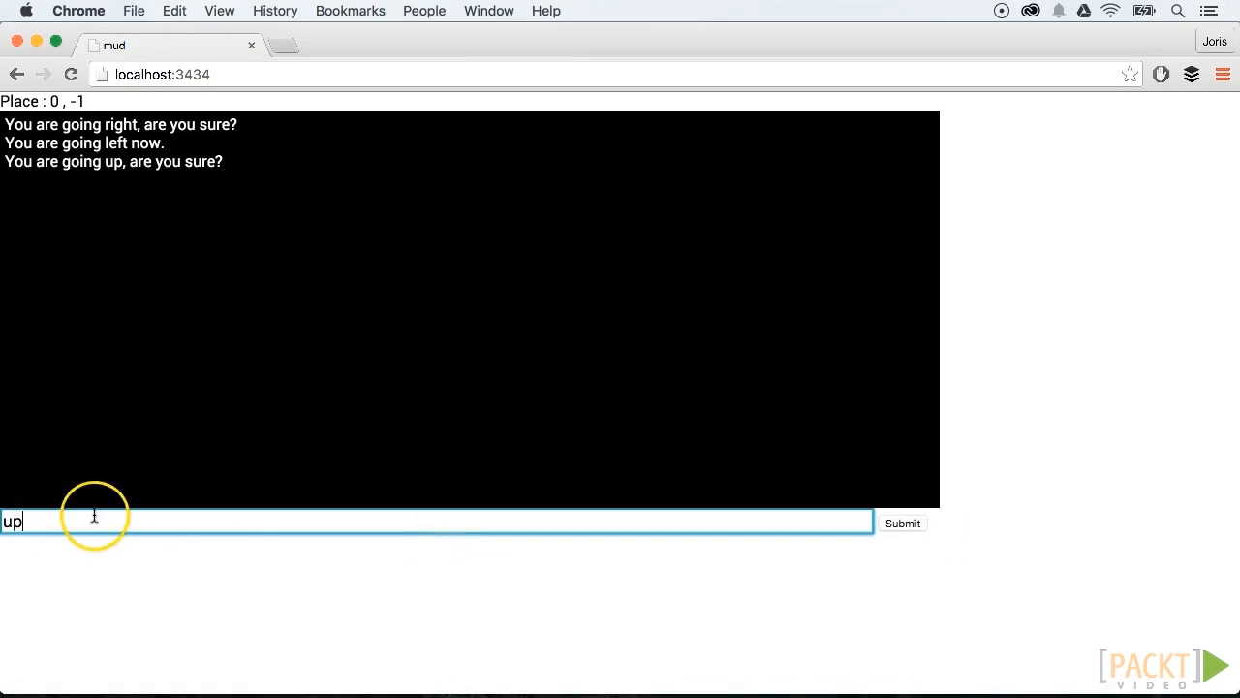
type("down")
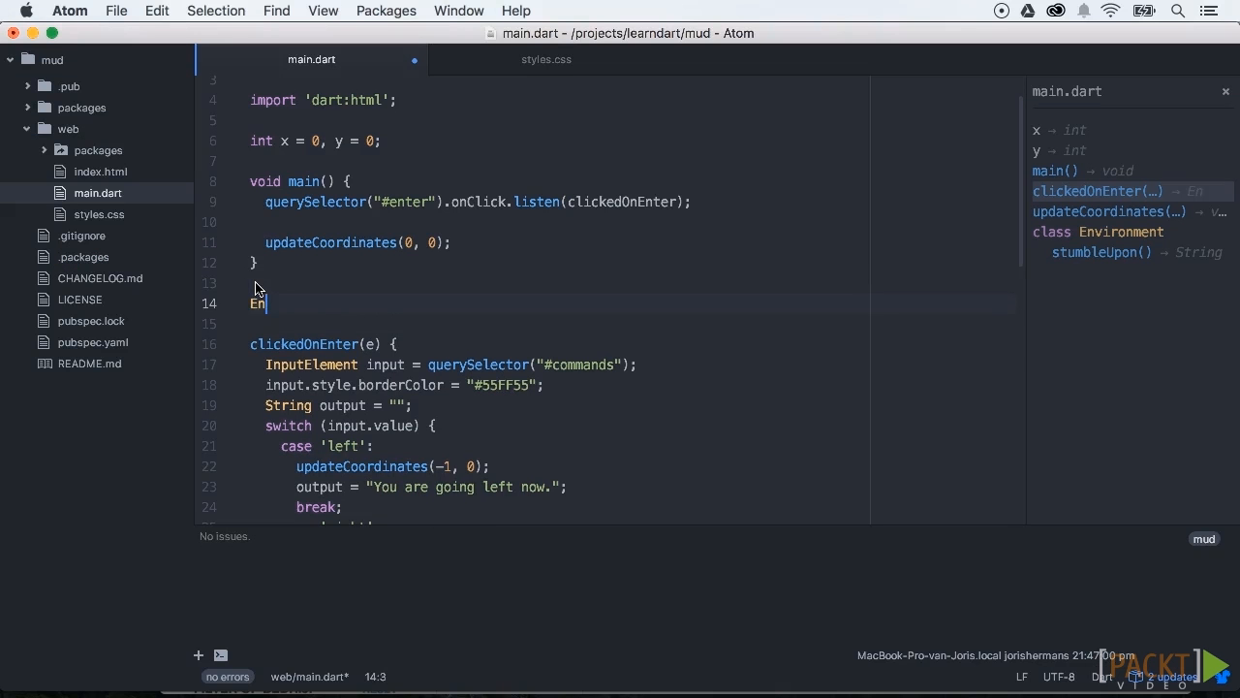
Declare 'Environment myEnvironment = new E...' in main.dart and start the 'random_' encounter file path
type("virom")
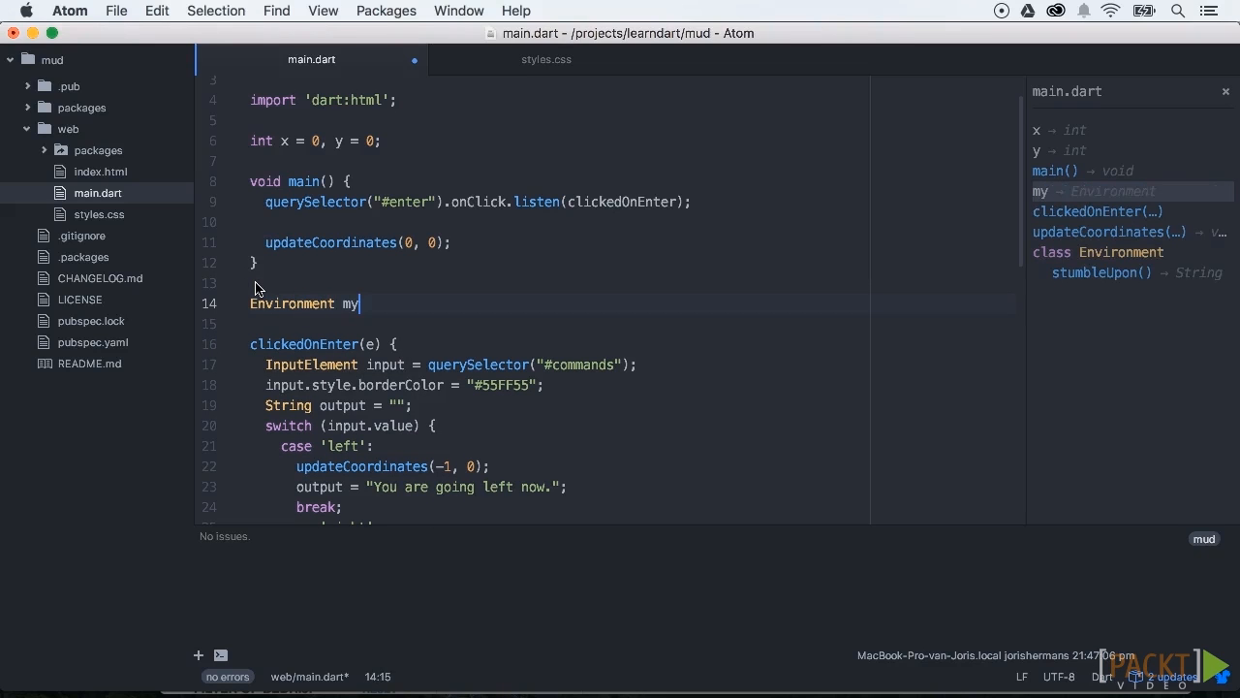
type("Environ")
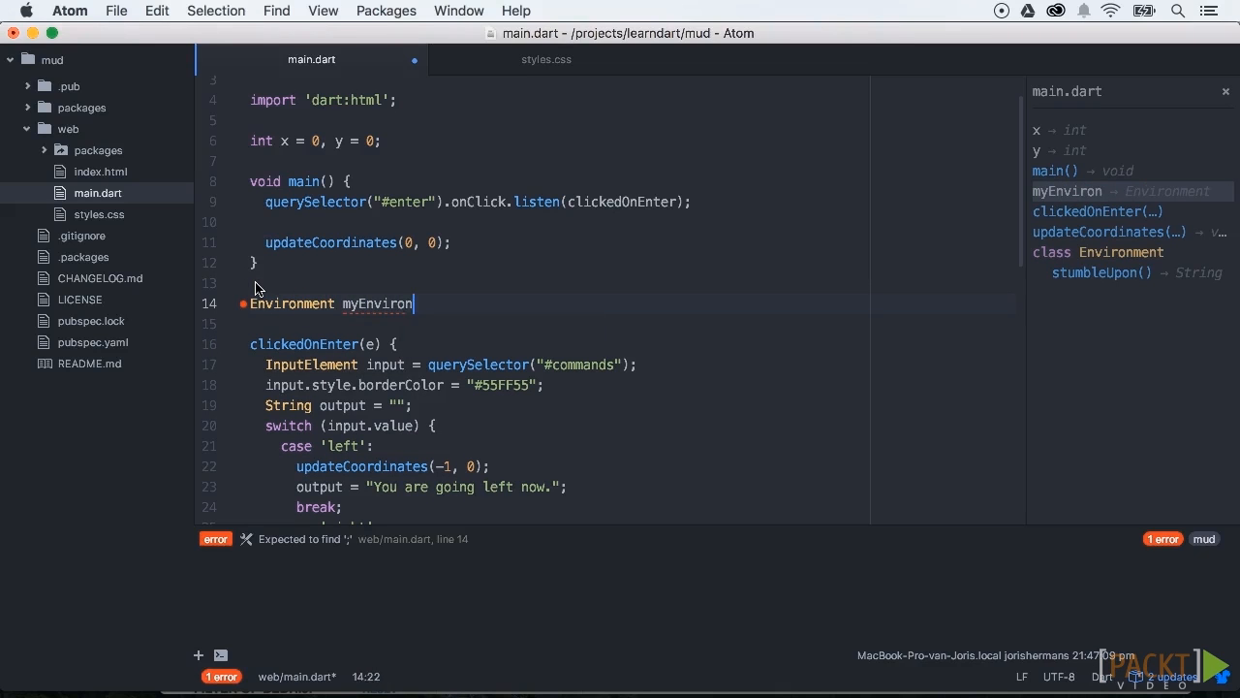
type("ment = new E")
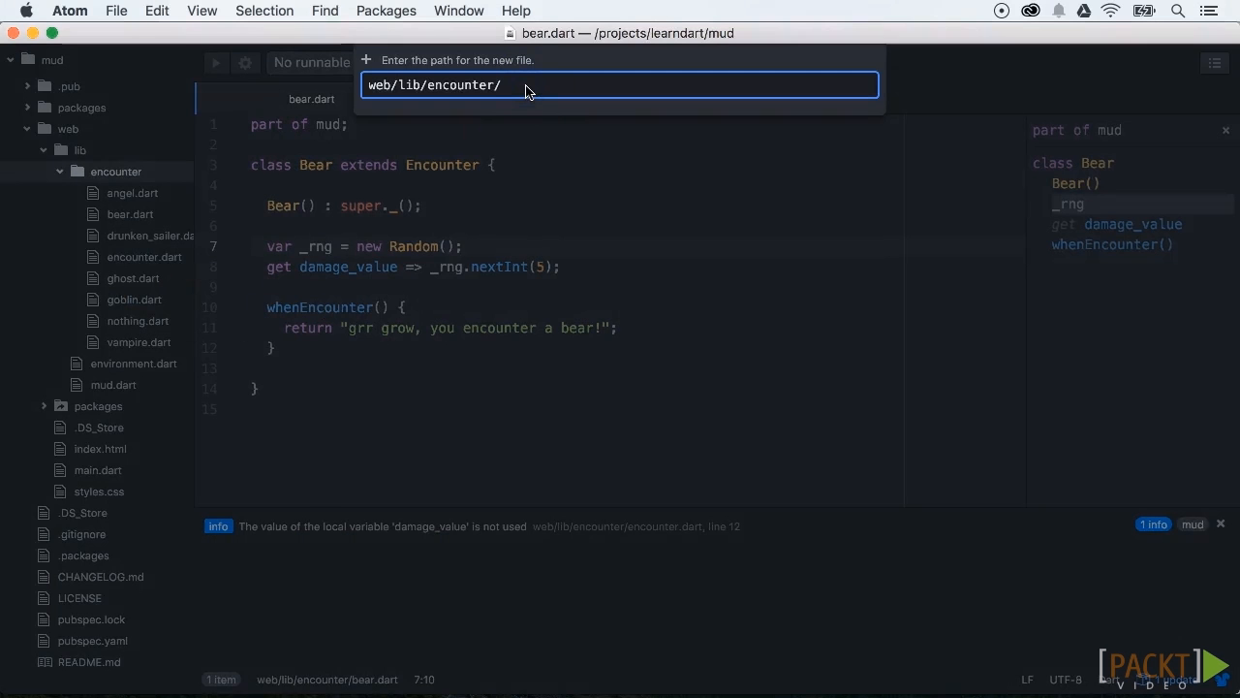
type("random_")
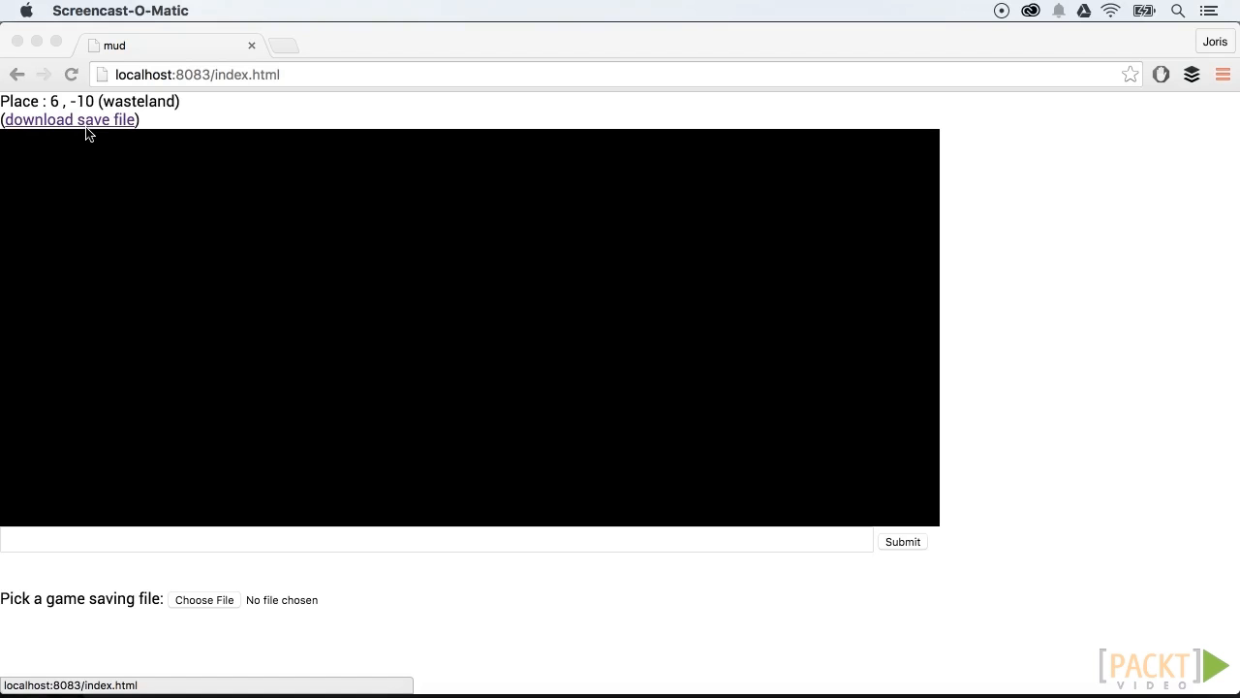
Download the game's save file as save.txt and switch to the dartlang.org homepage
left_click(70, 120)
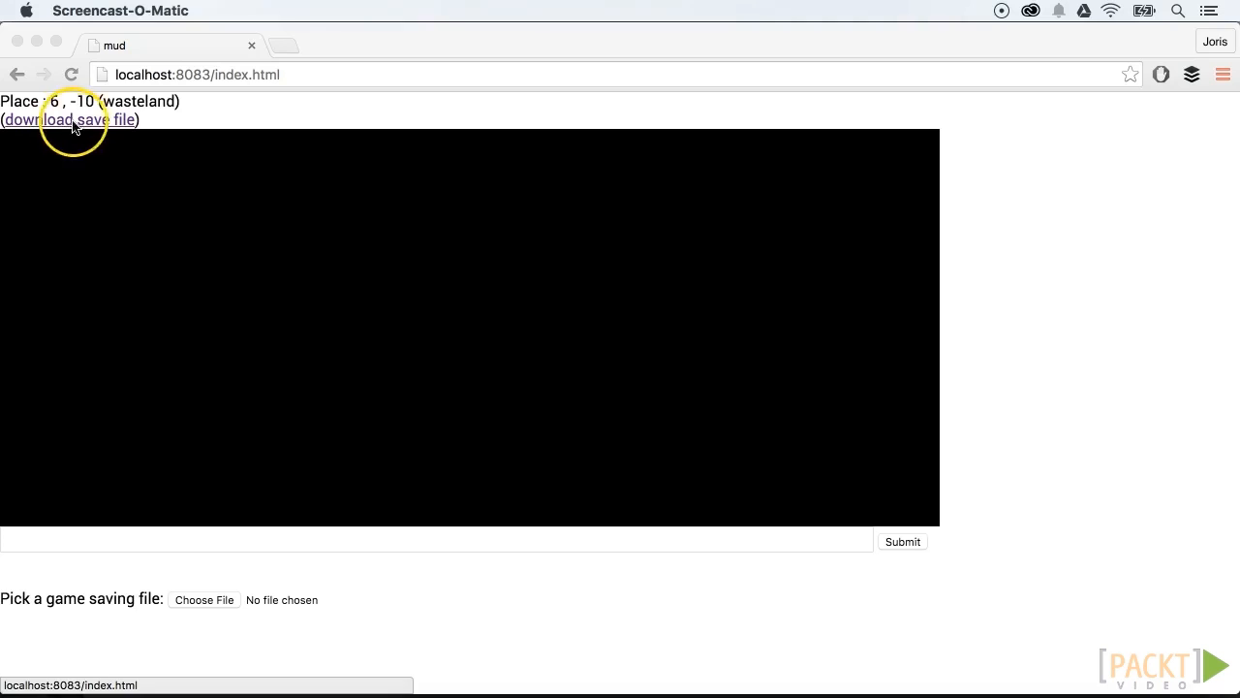
left_click(903, 543)
type("up")
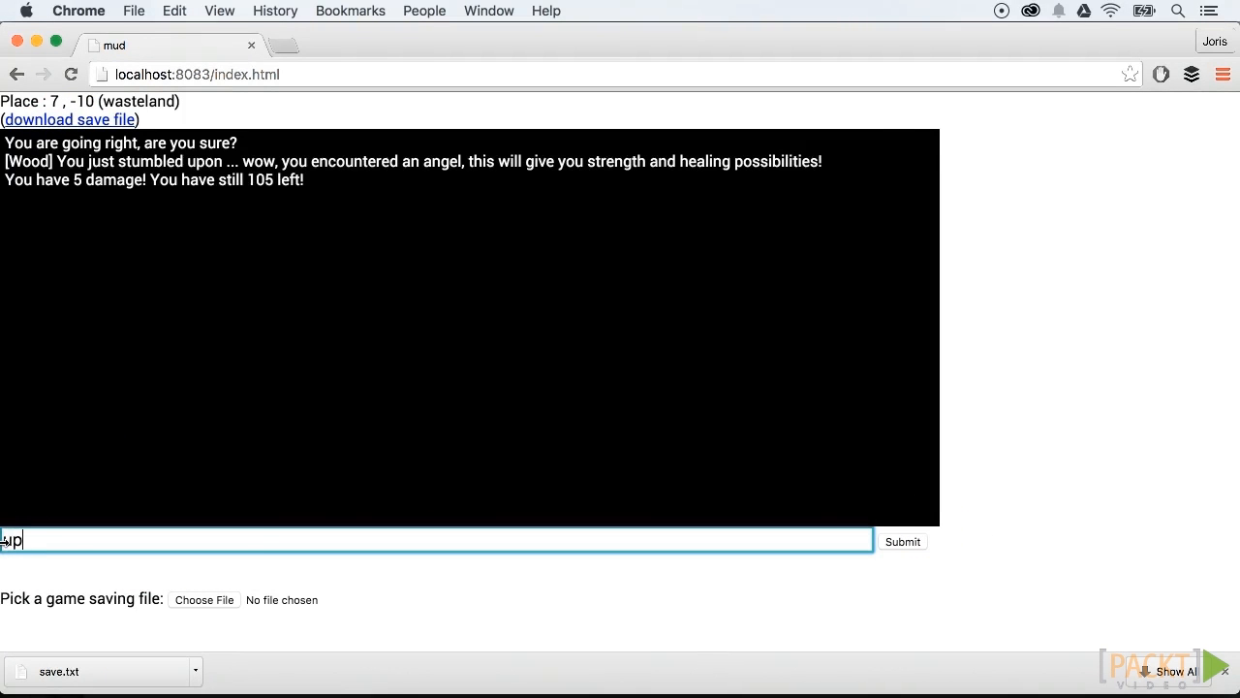
left_click(203, 601)
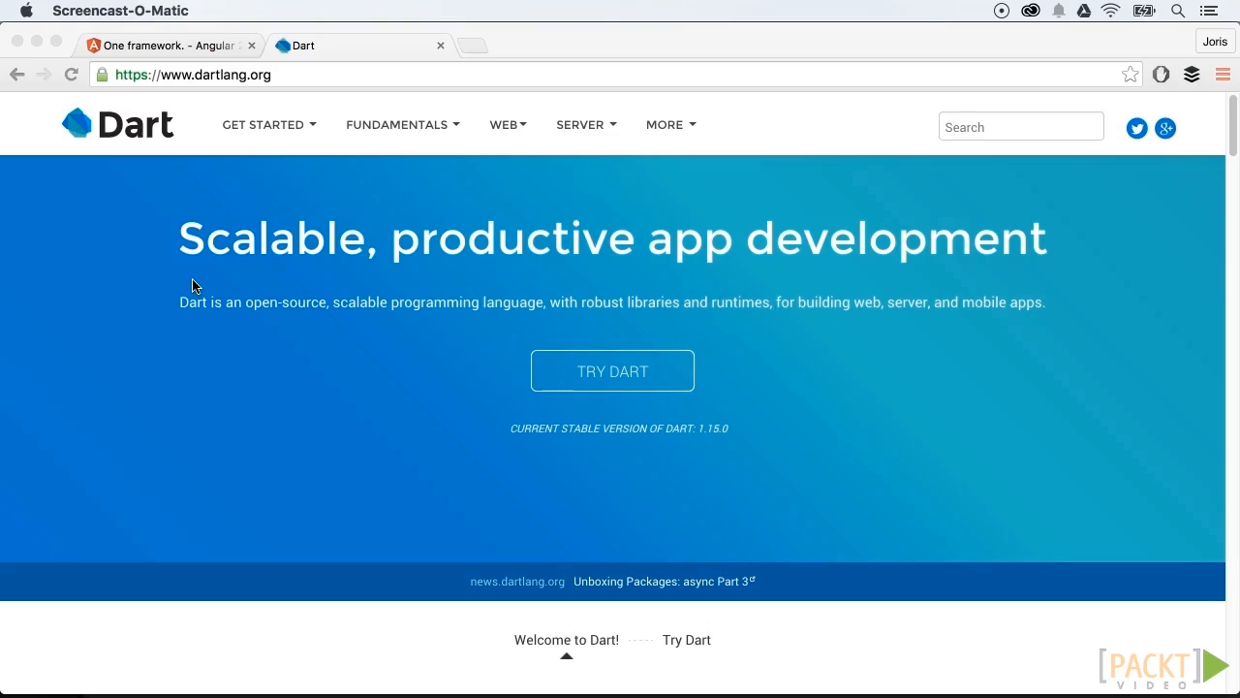
mouse_move(143, 268)
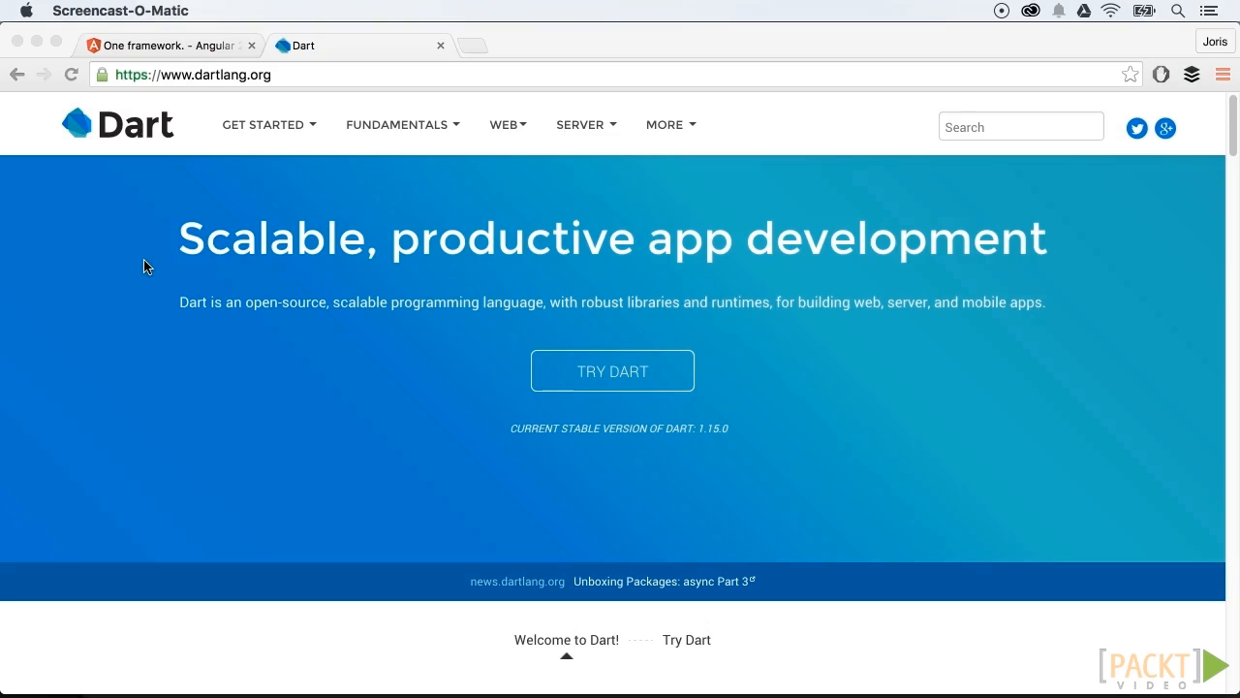